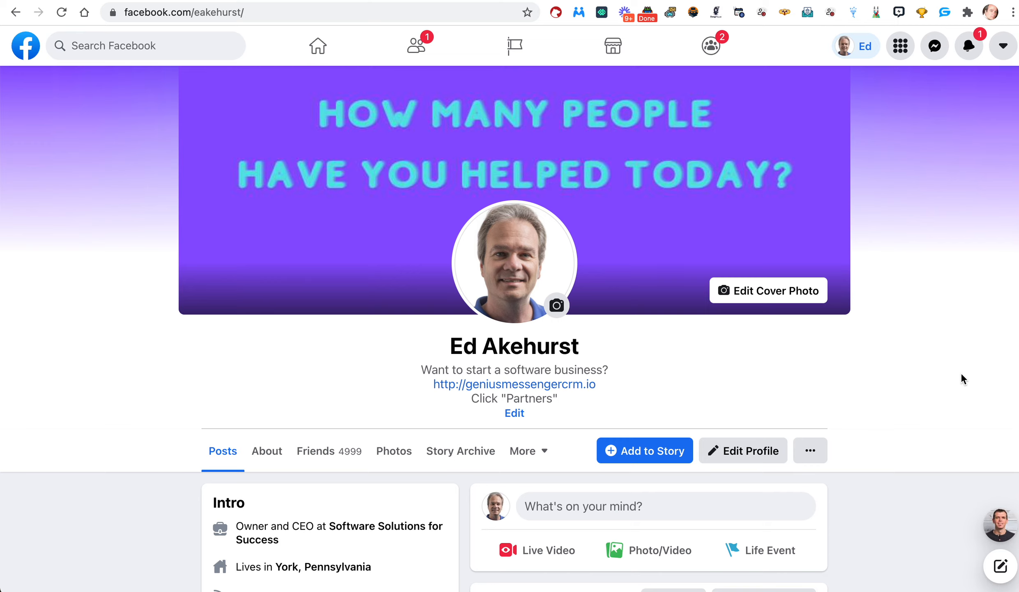
Open the Genius Messenger CRM extension's full dashboard, showing the labelled Friends list
left_click(944, 11)
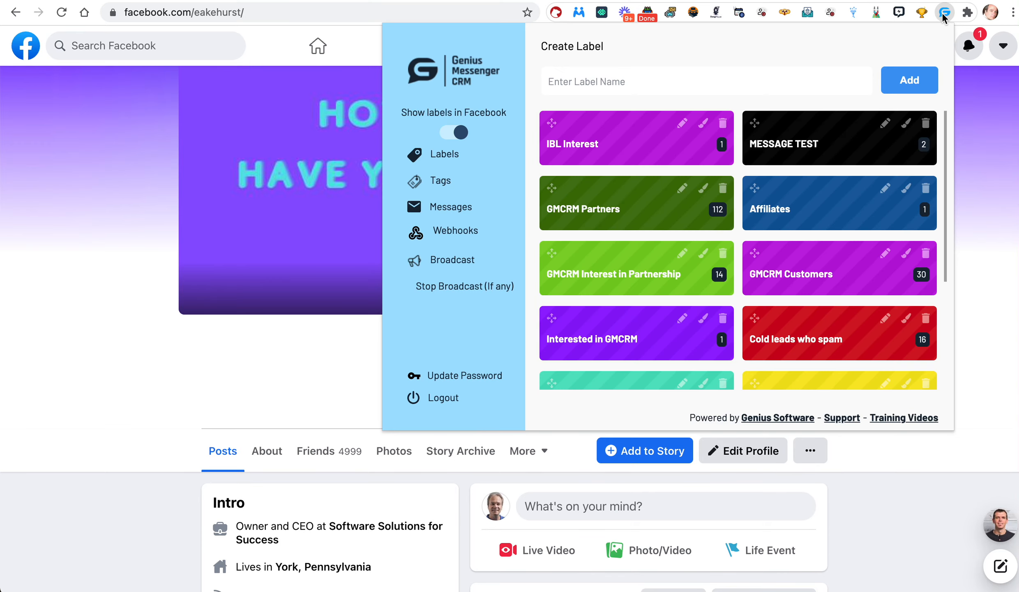
left_click(944, 11)
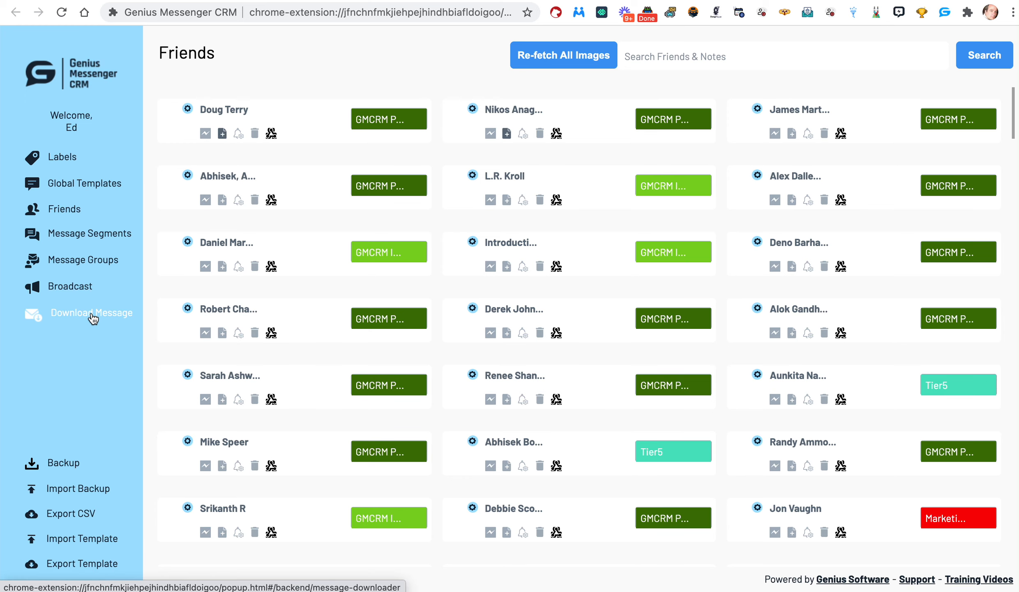
Open Message Downloader, keeping HTML output and the Show Video Player video option
left_click(92, 312)
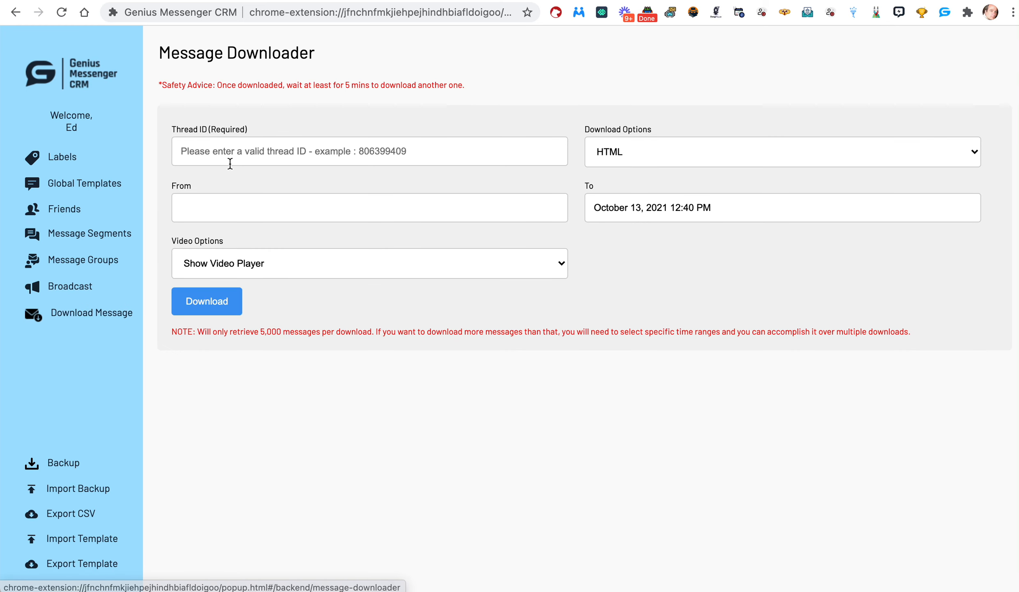
left_click(369, 151)
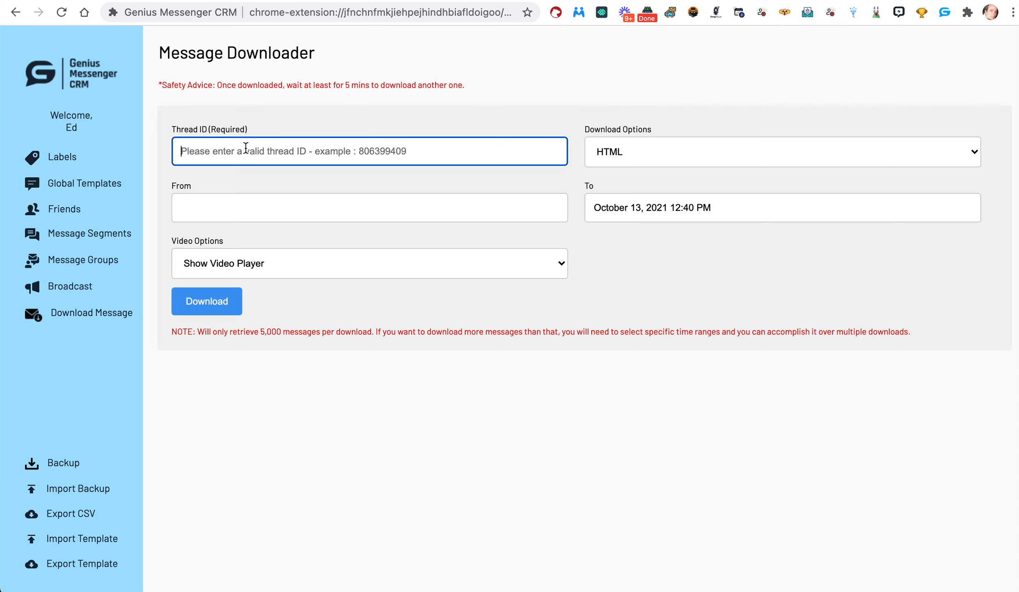
mouse_move(601, 161)
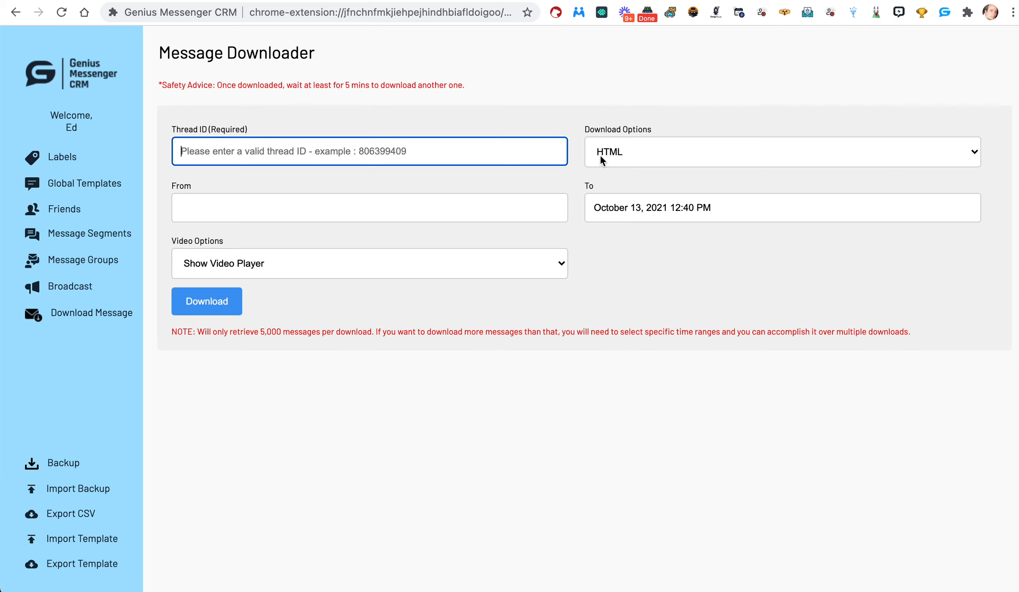
left_click(780, 151)
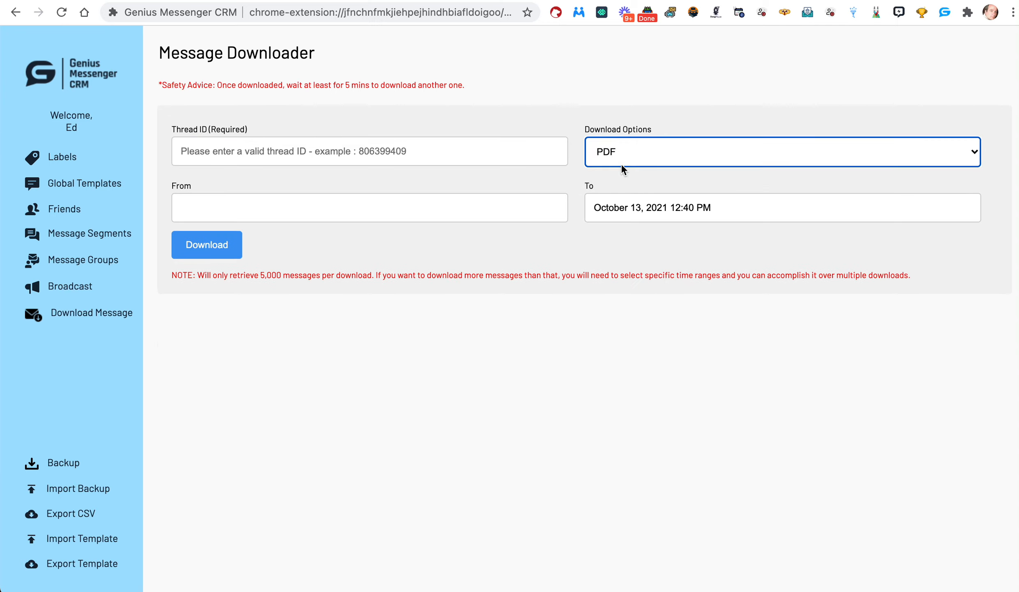
left_click(781, 151)
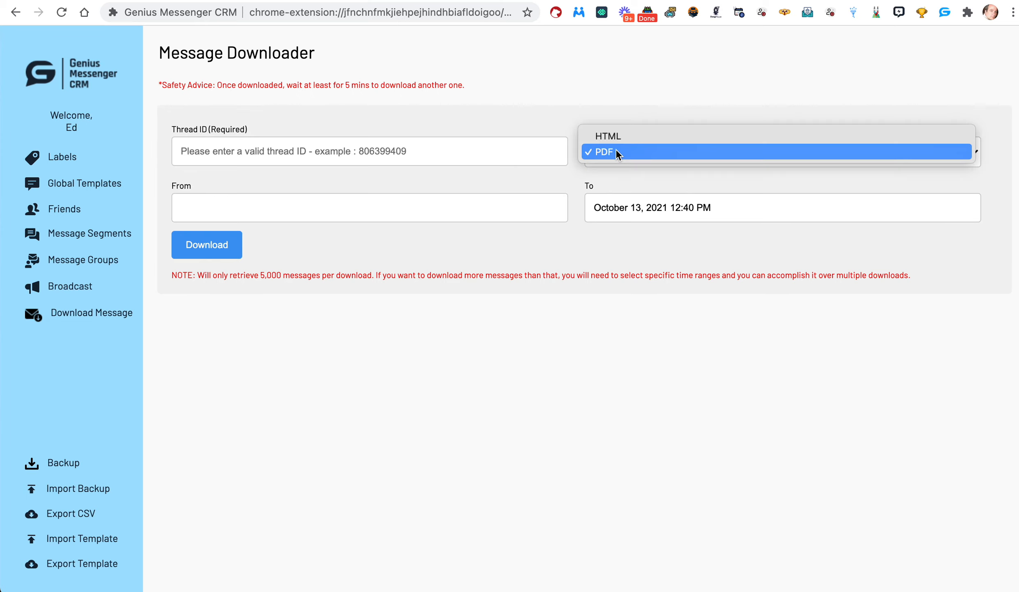
left_click(607, 135)
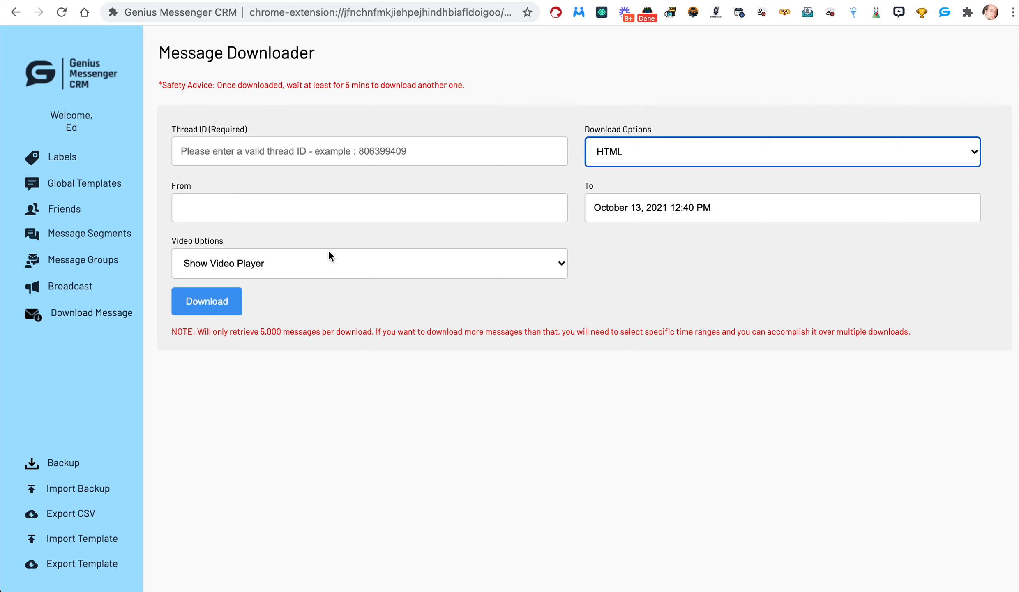
left_click(369, 262)
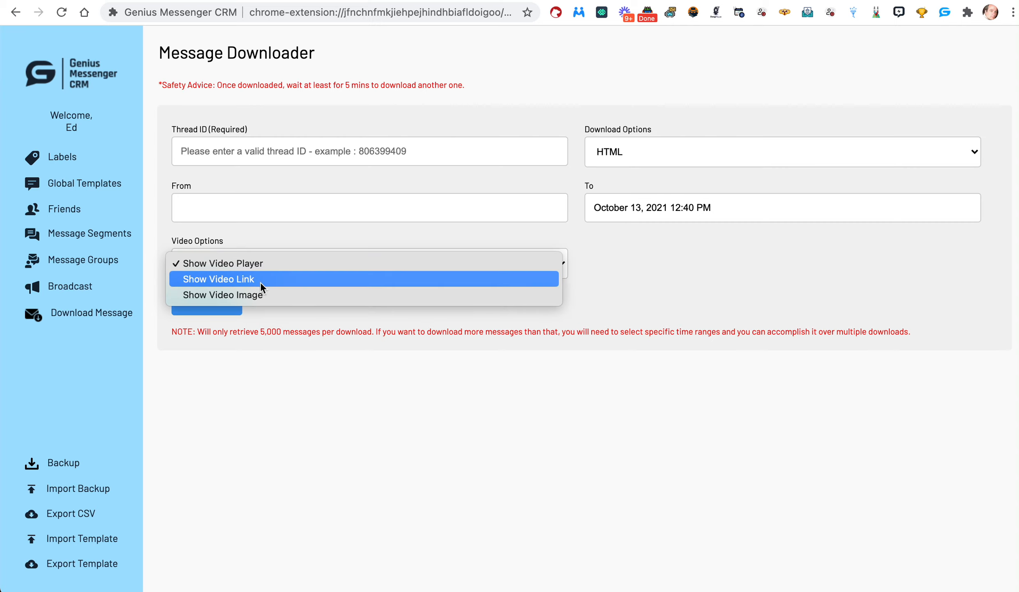
mouse_move(366, 263)
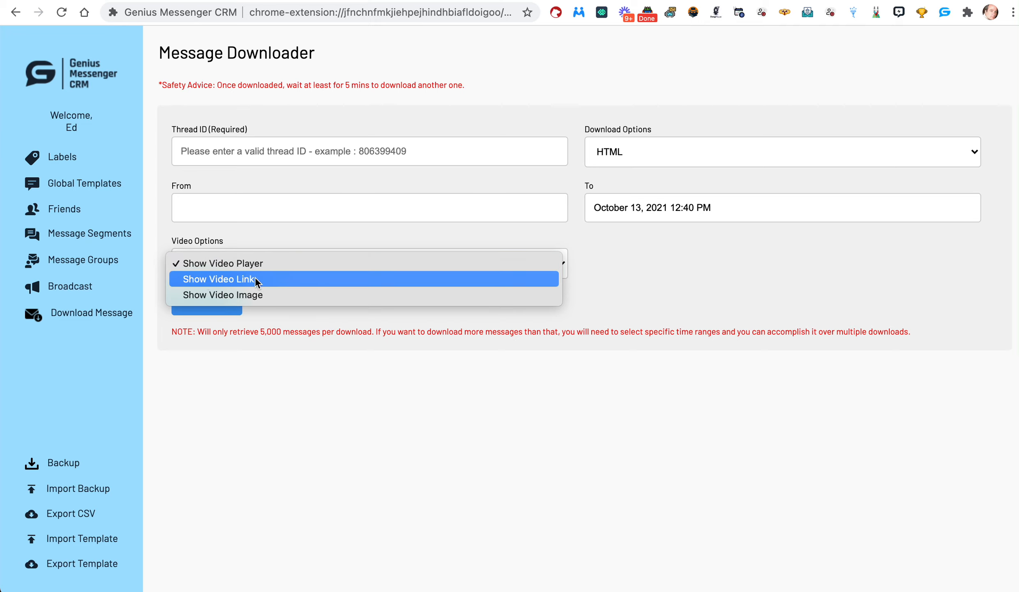
mouse_move(262, 284)
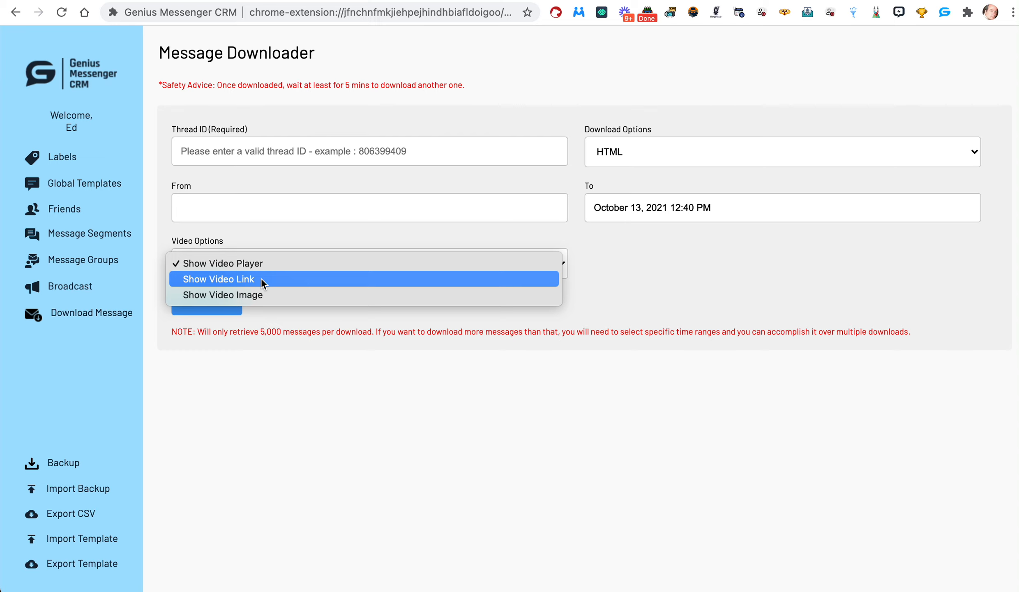
mouse_move(236, 295)
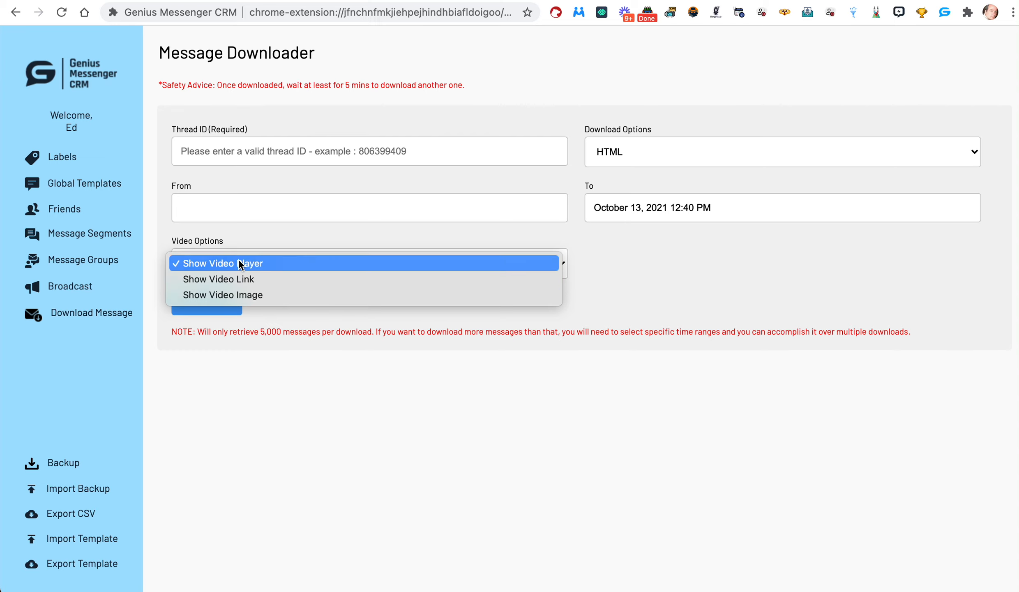
left_click(220, 263)
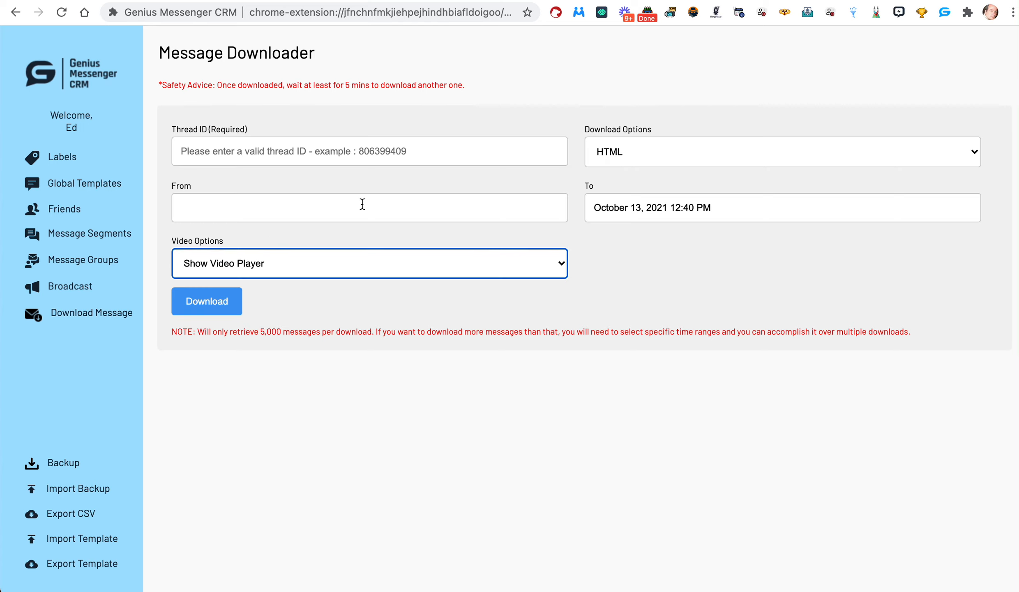
Go back to Facebook and open the Messenger conversation list
left_click(369, 208)
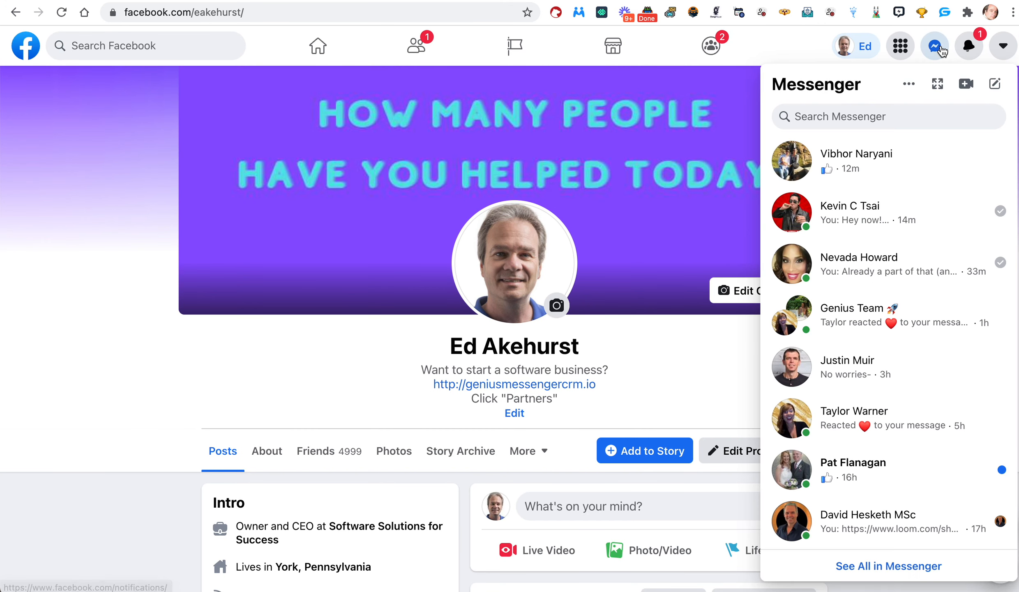
Search Messenger for 'mu' and open that chat in the full Messenger view
type("mu")
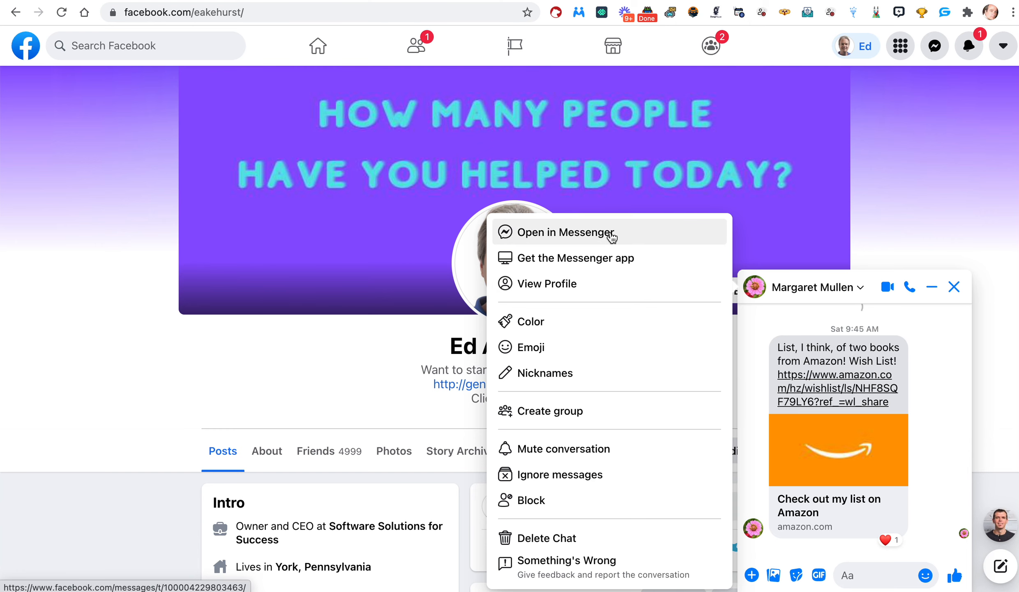
left_click(565, 232)
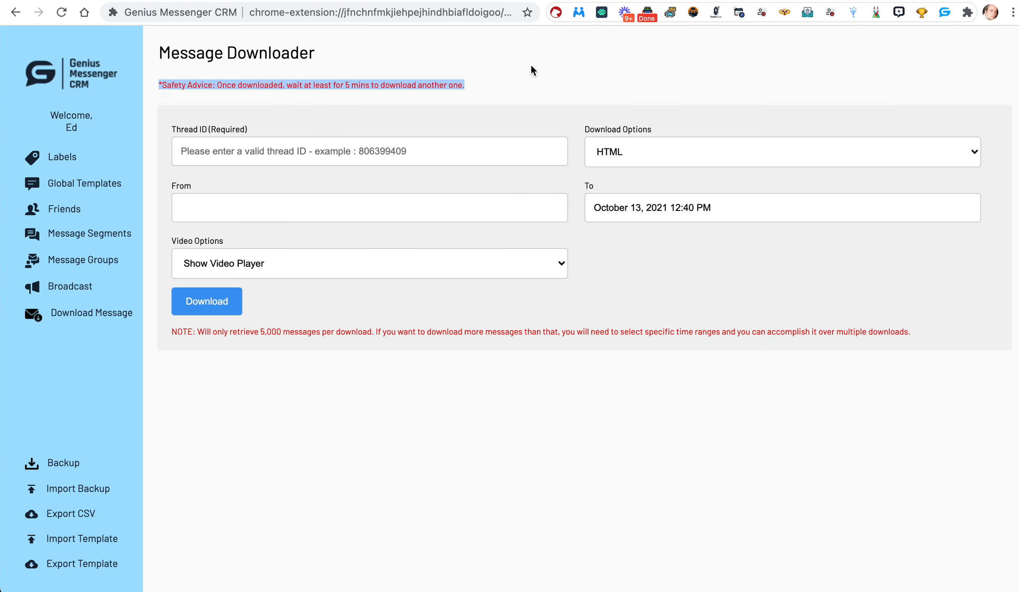
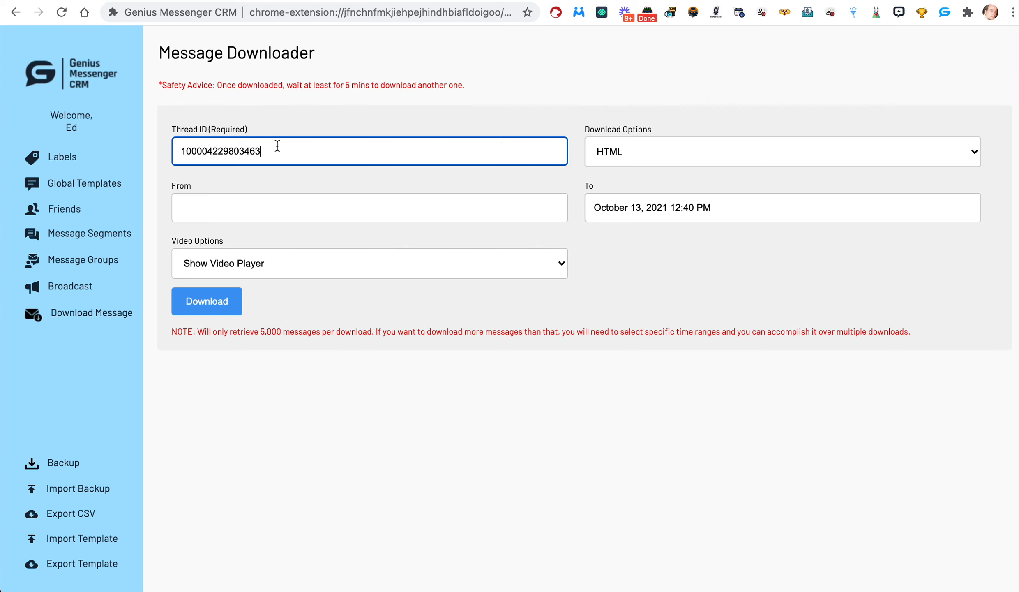
left_click(206, 300)
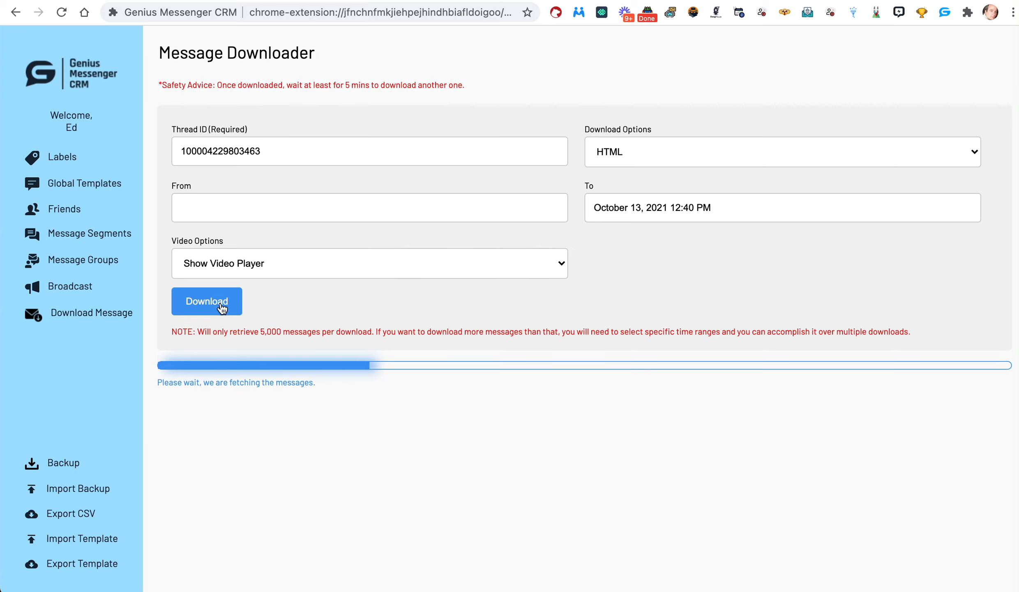
left_click(206, 301)
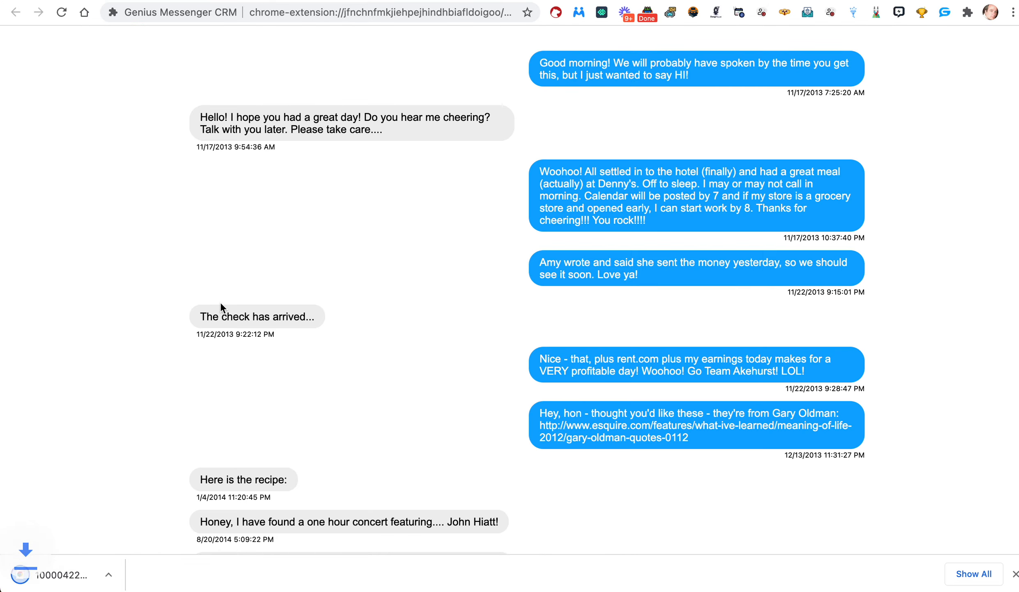
scroll("down", 3)
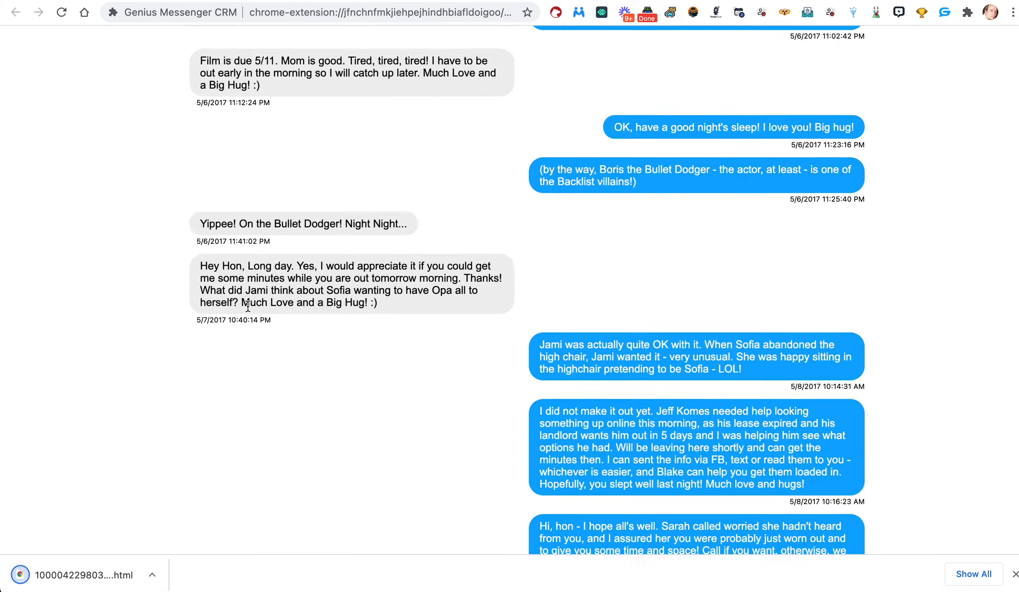
scroll("down", 3)
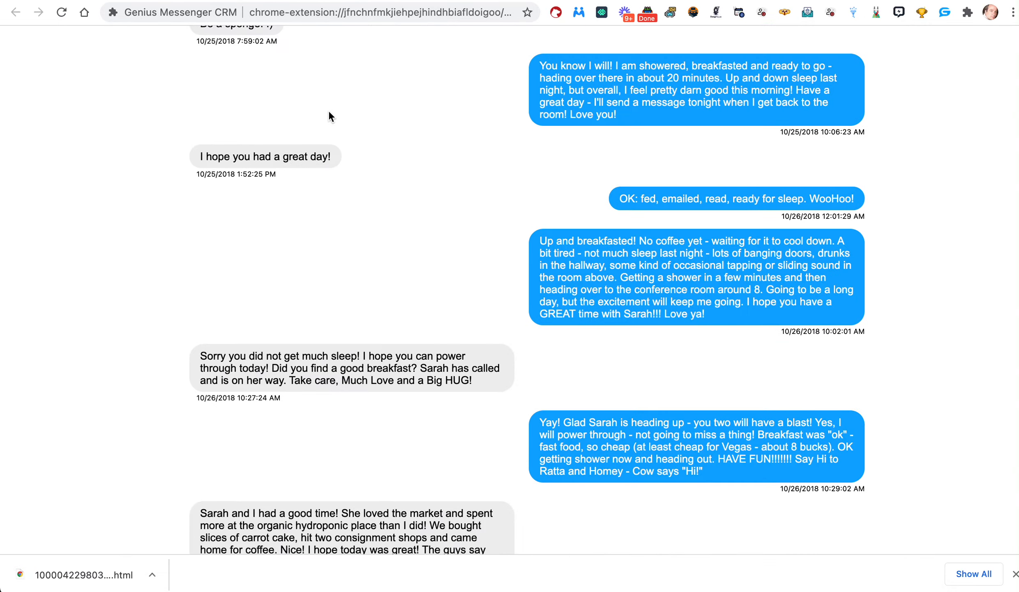
mouse_move(991, 35)
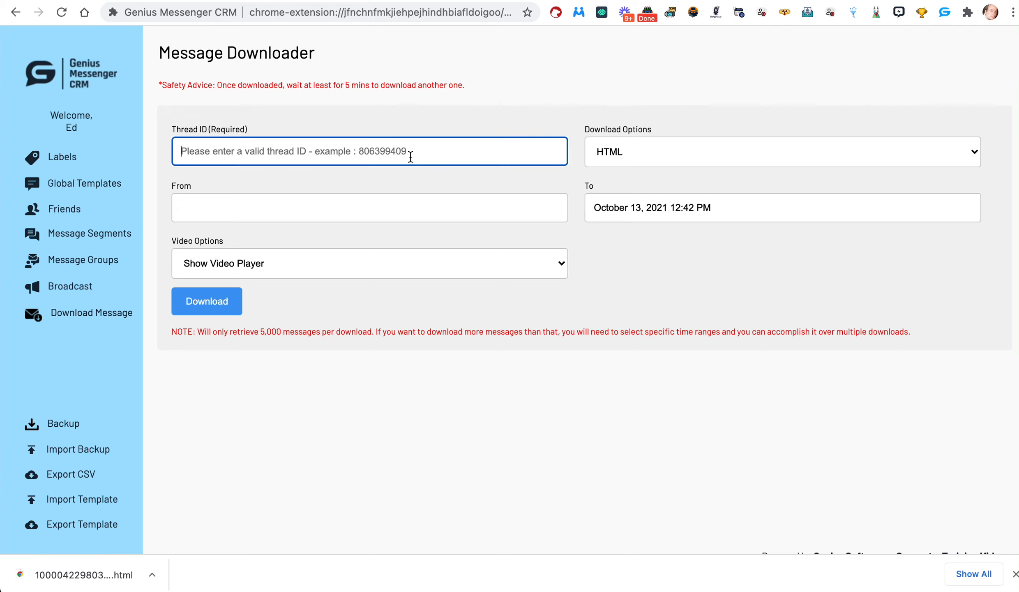
Download the conversation as PDF, view the 30-page file, and return to the downloader
left_click(780, 151)
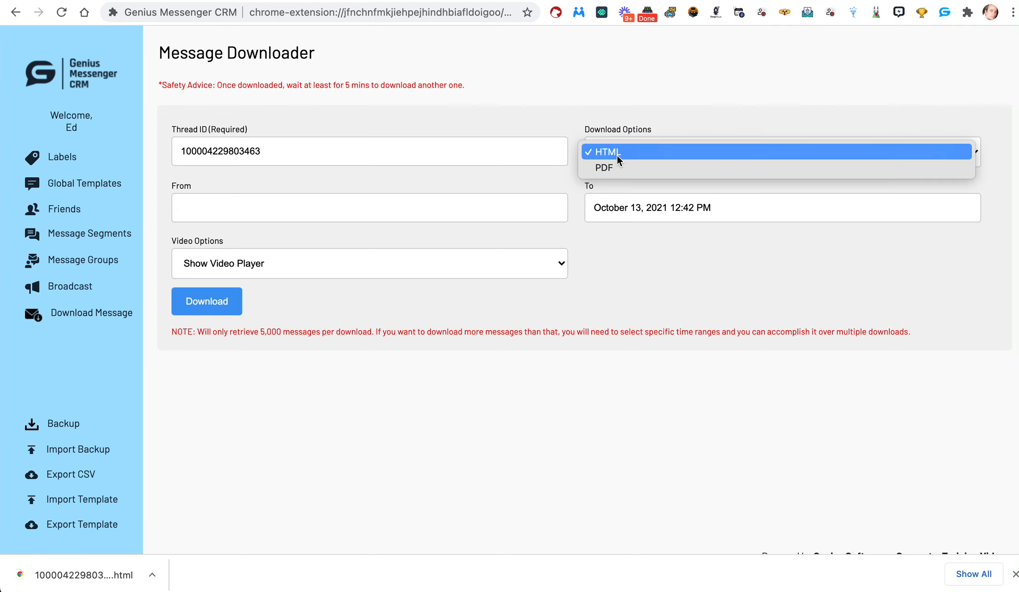
left_click(603, 167)
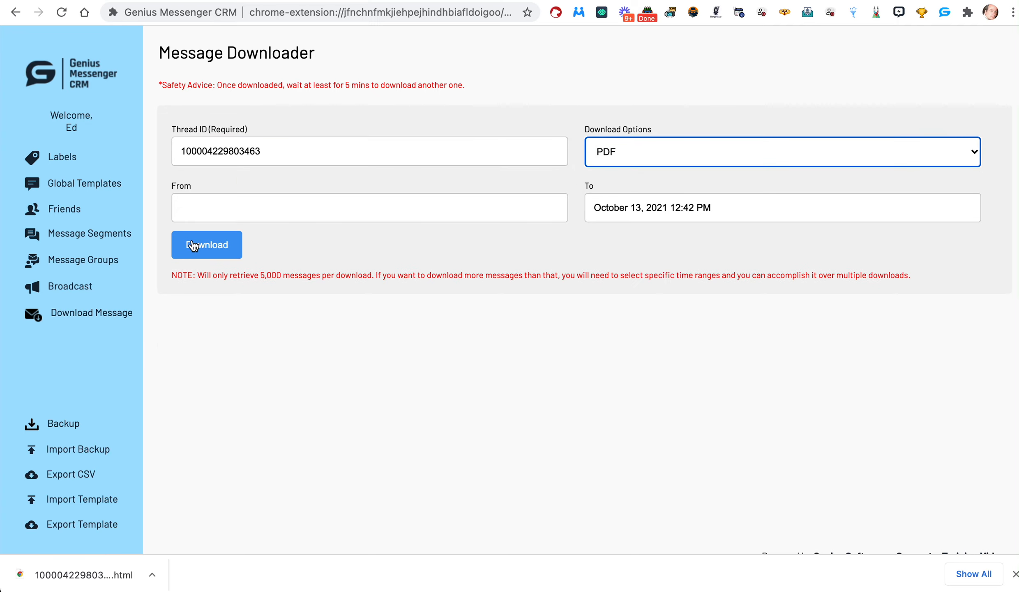
left_click(206, 245)
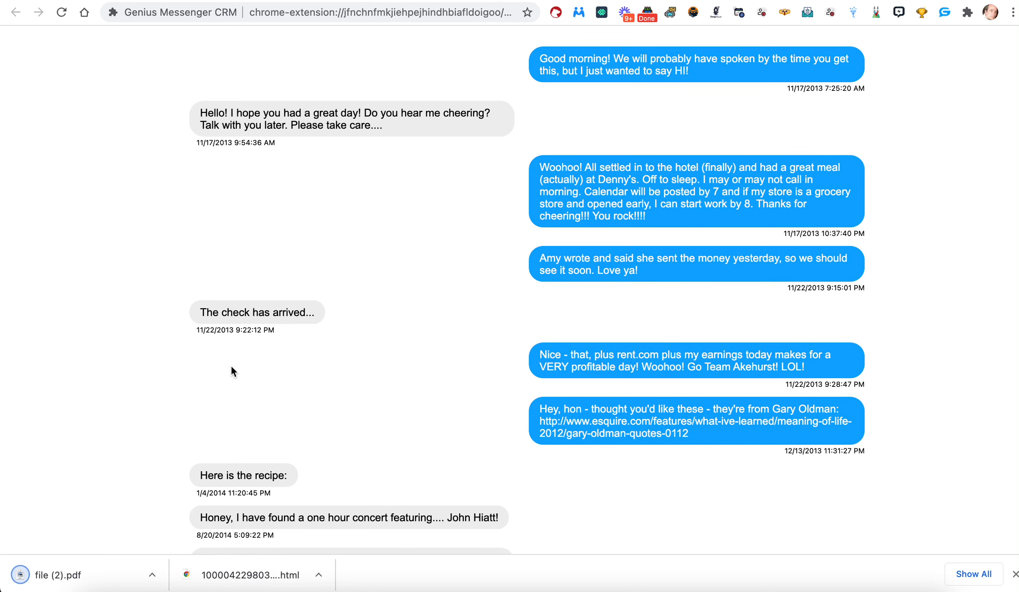
mouse_move(976, 46)
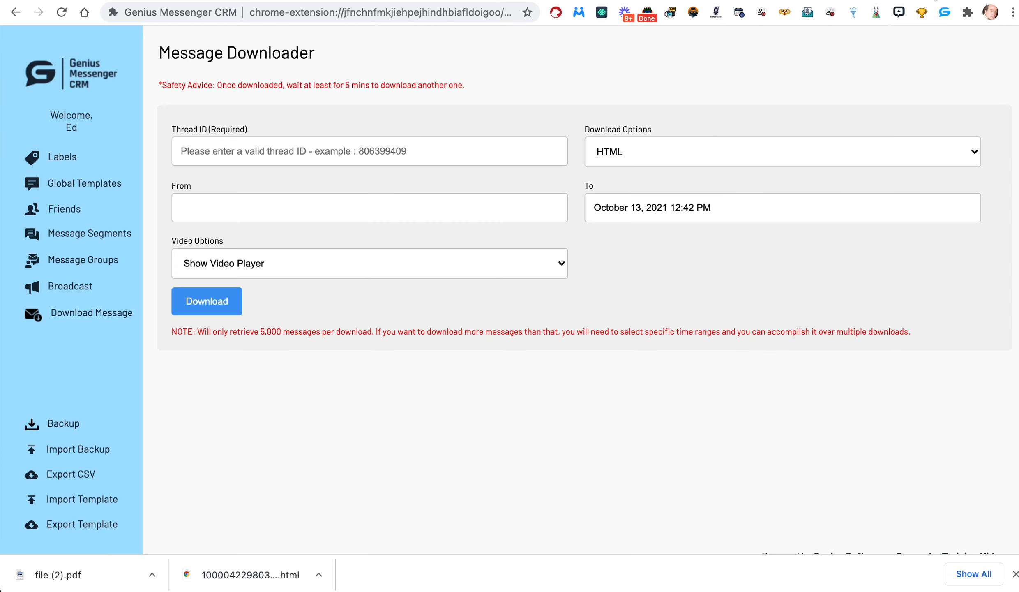
left_click(71, 575)
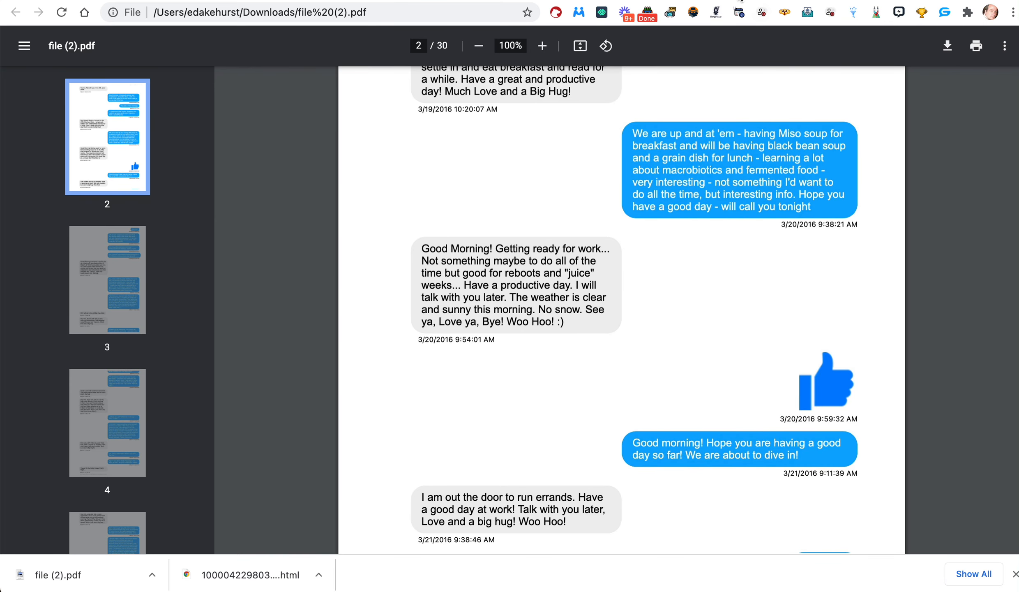
left_click(249, 576)
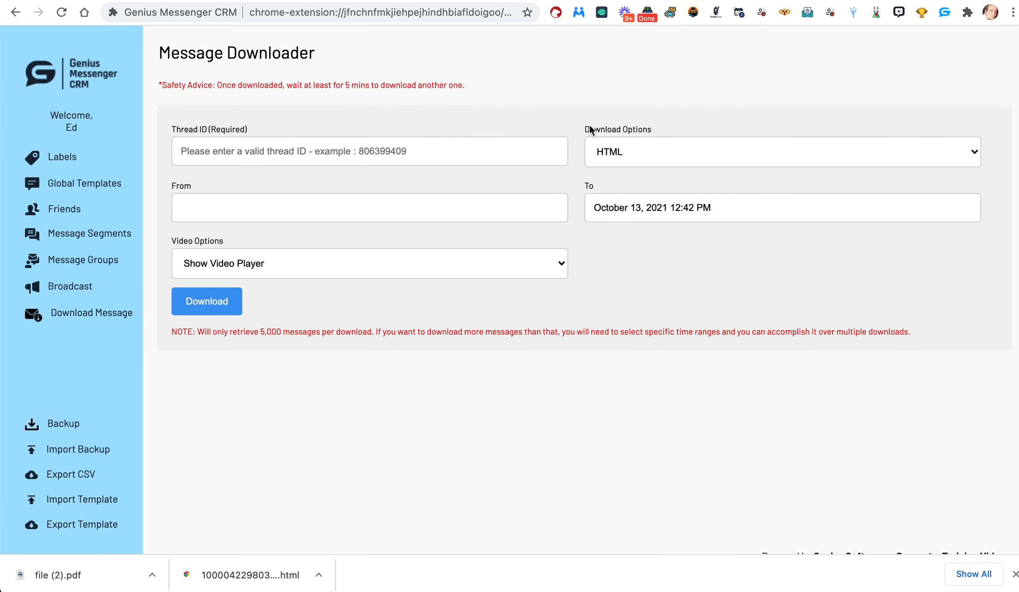